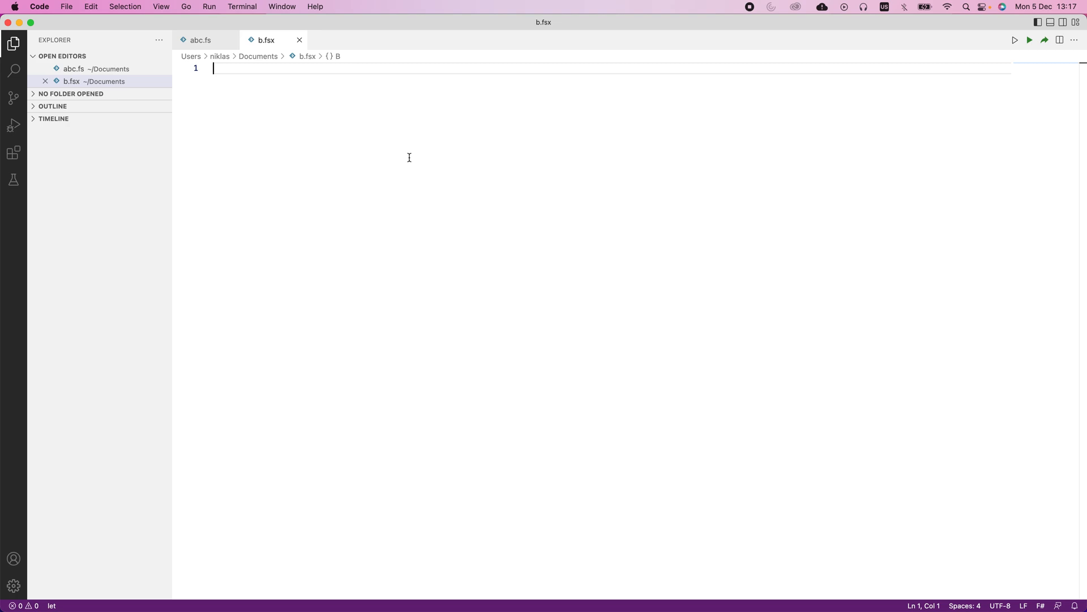
Draft a non-recursive func definition on line 1, then delete it back to 'let'
type("let func a =")
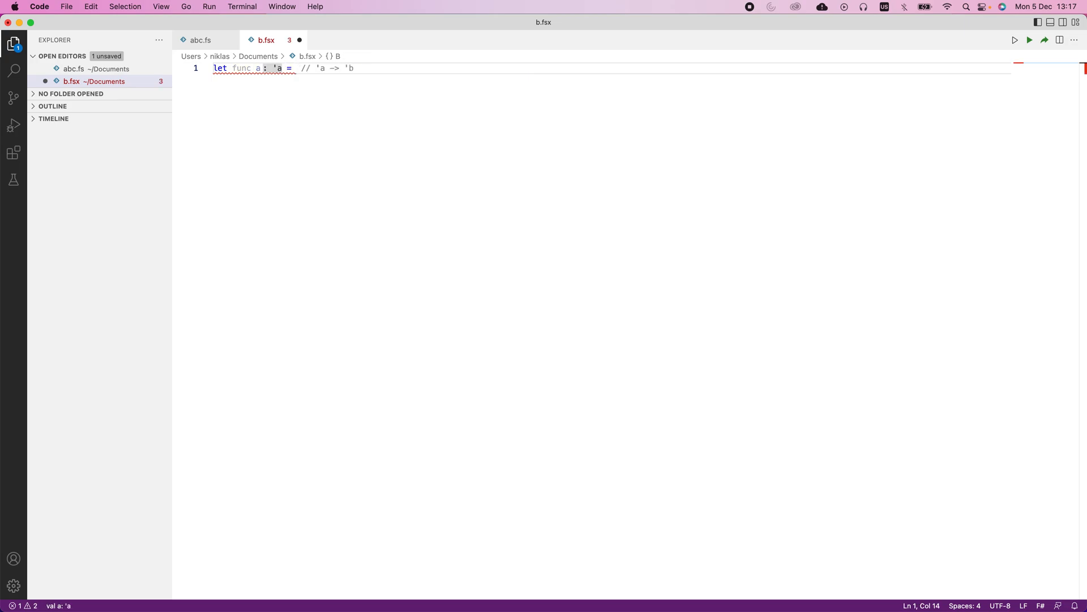
type("a+1")
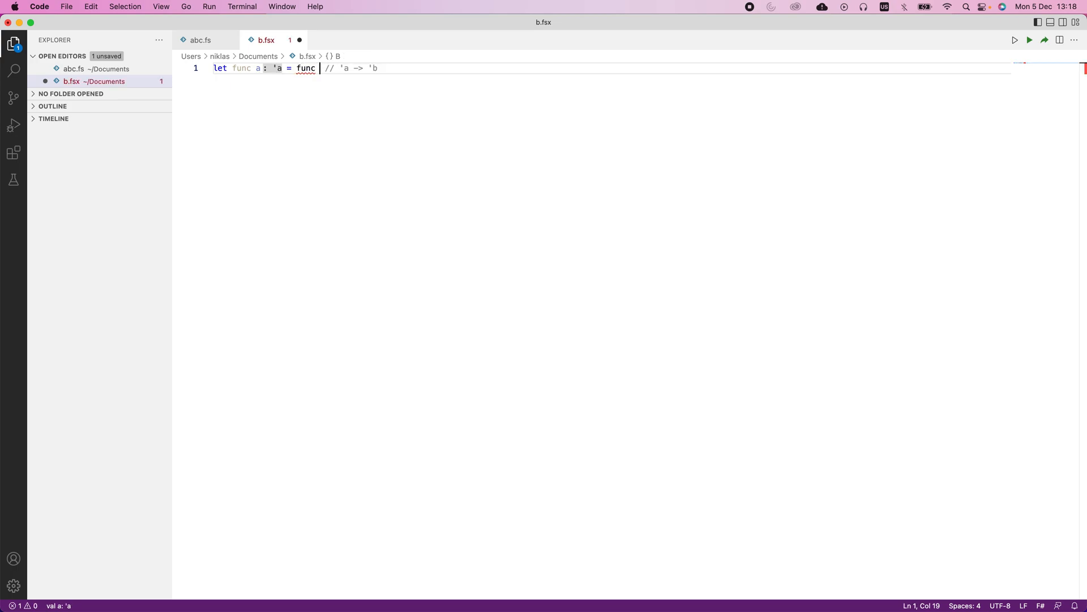
type("(")
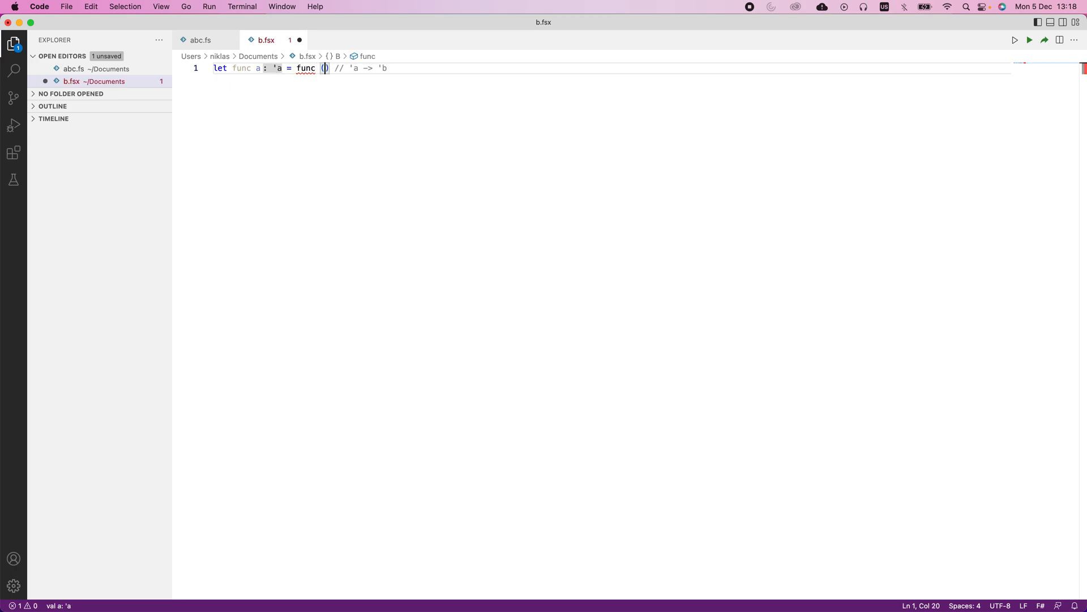
type("a-1")
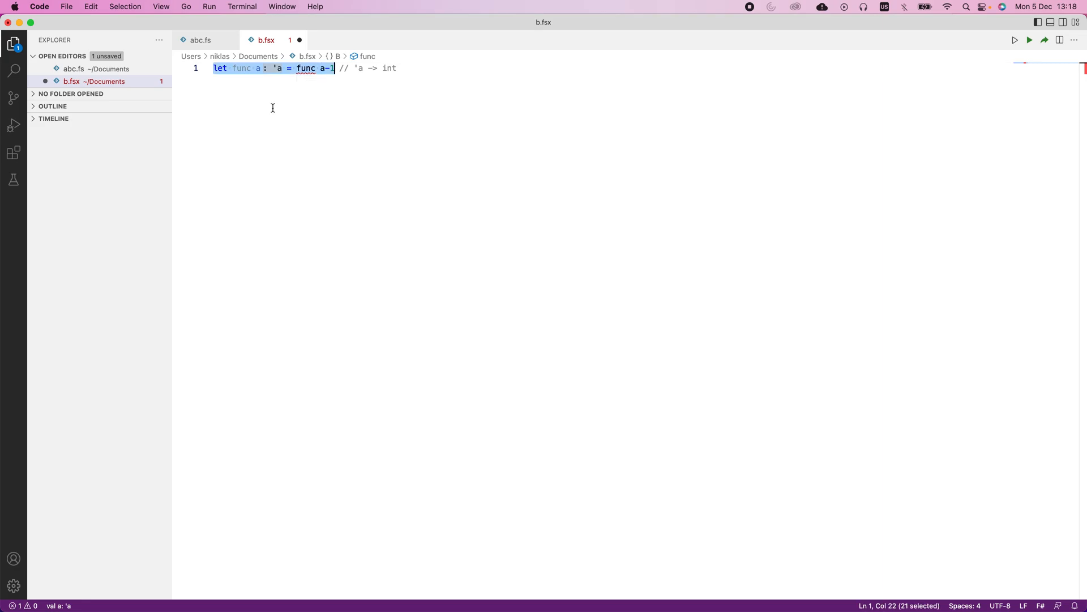
key("Delete")
type("let")
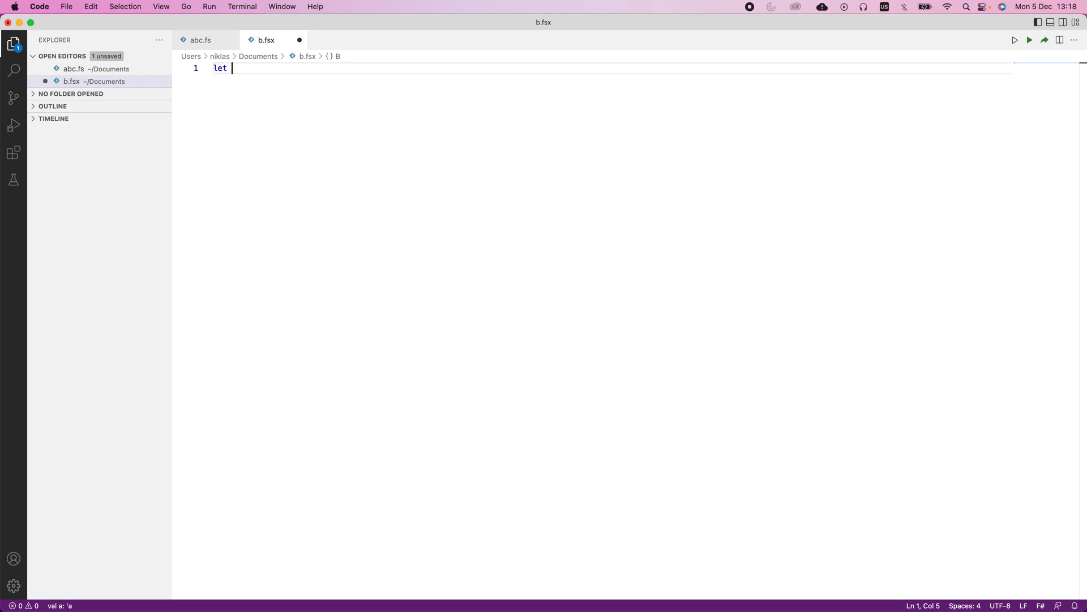
Write 'let rec func1 a : int' returning 1 when a=1, else a+func1 (a-1)
type("rec func1 a =")
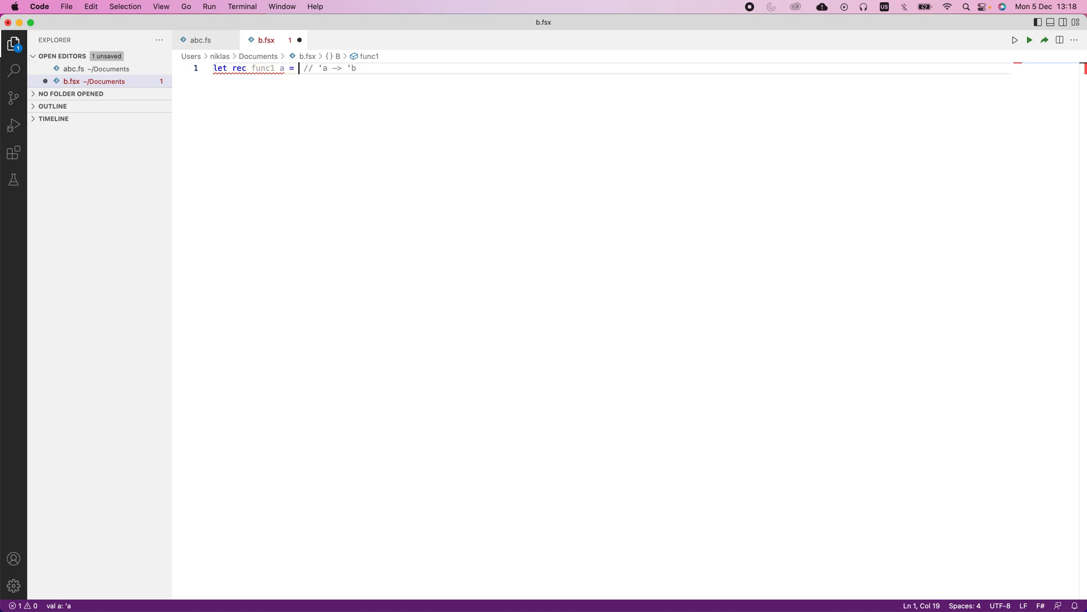
key("Enter")
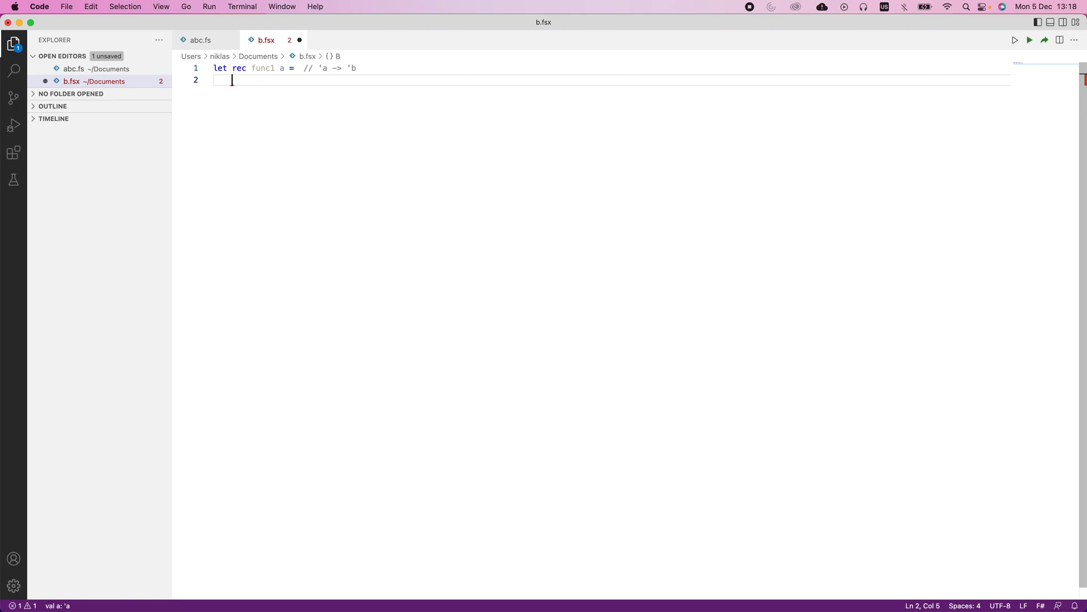
type(": 'a")
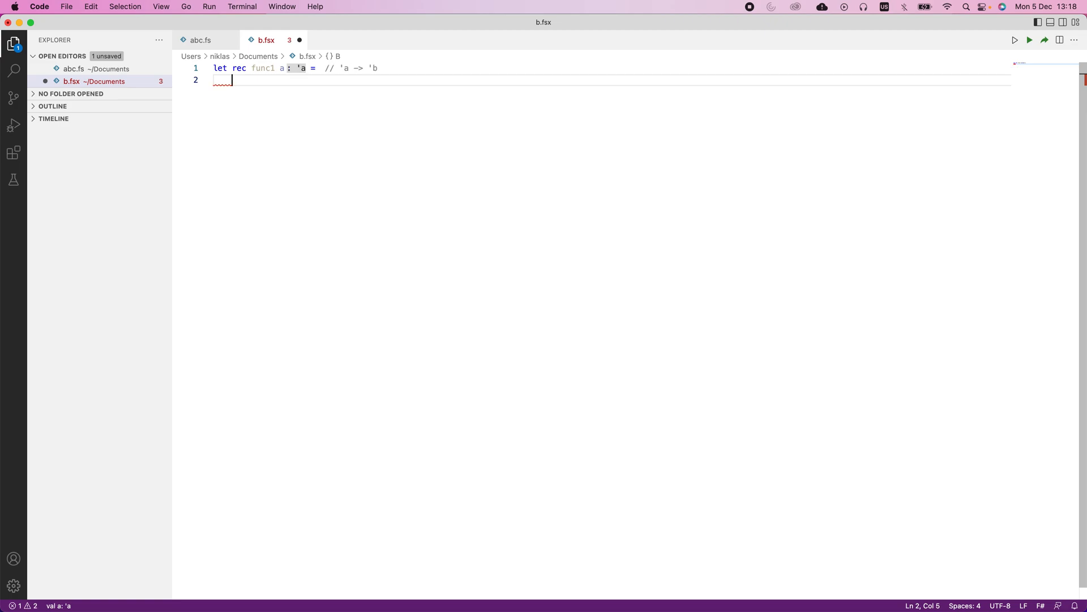
type("if a=1 then 1")
type("else a+")
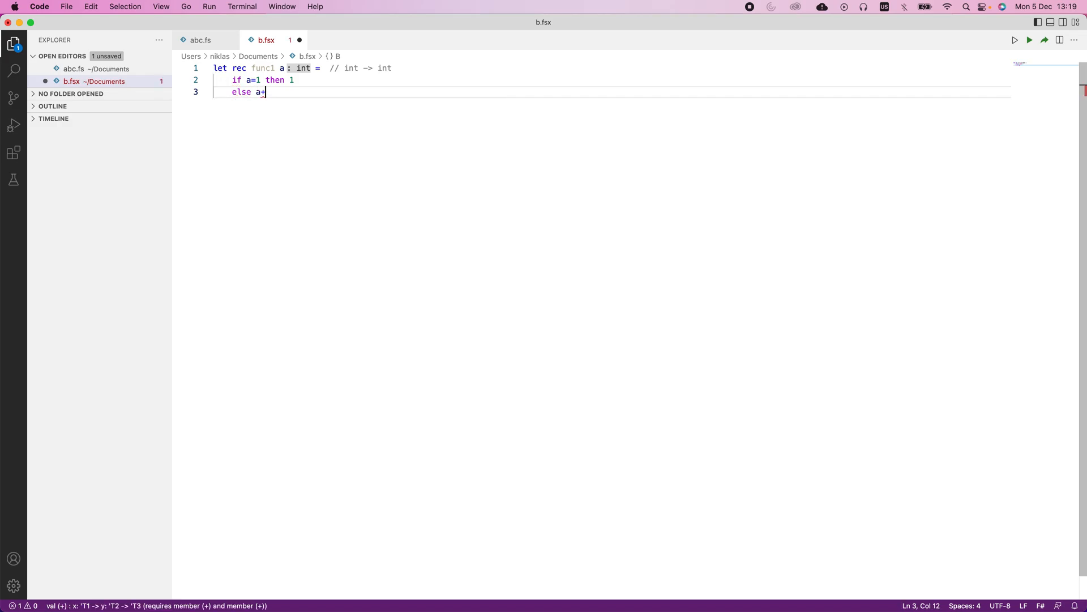
type("func1 (")
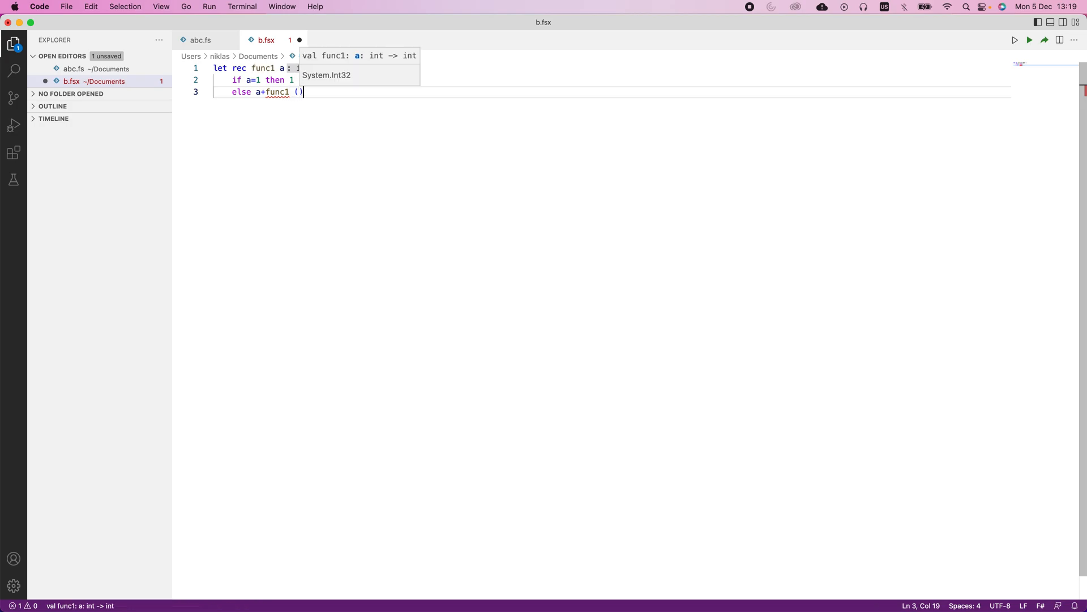
type("a-1")
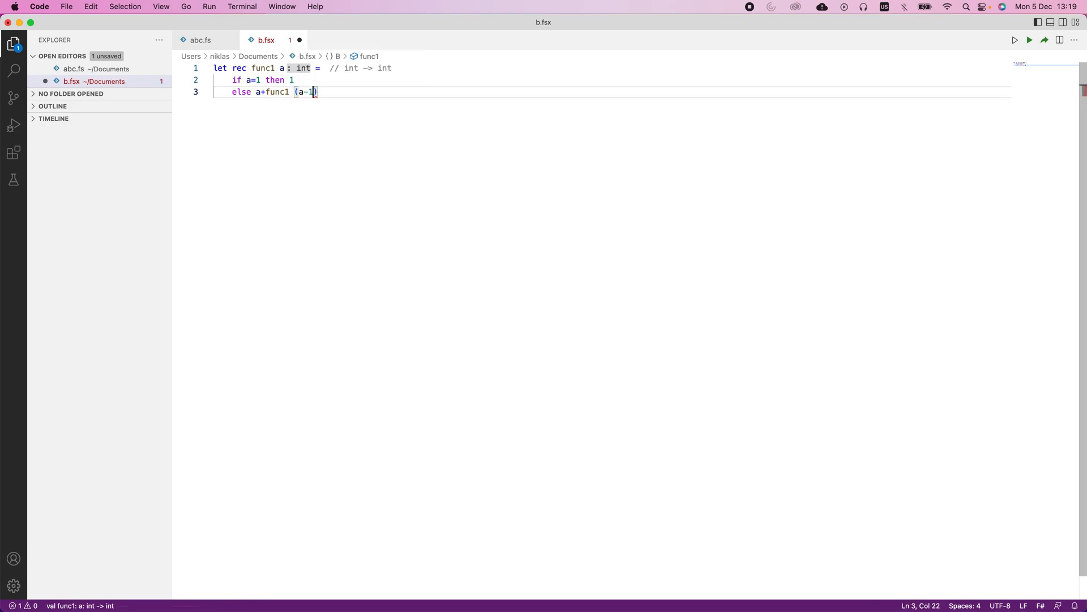
key("cmd+s")
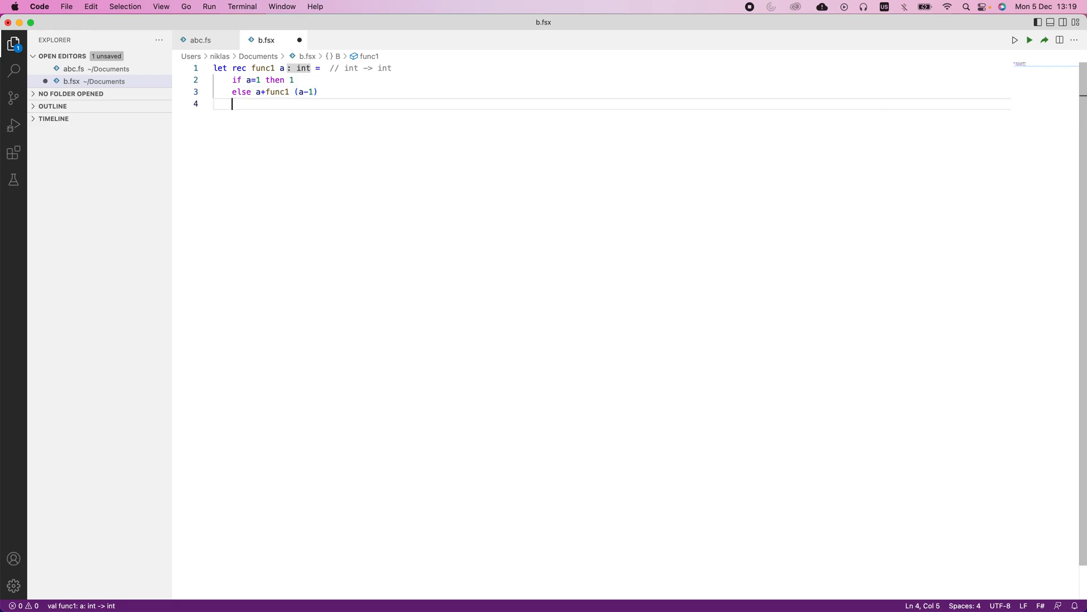
key("Enter")
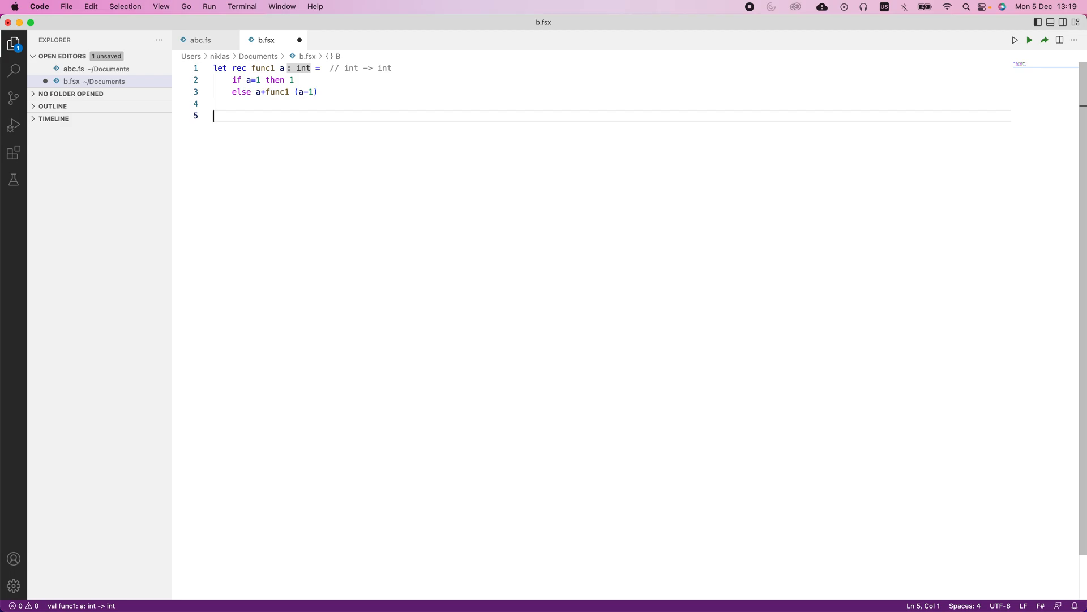
Type 'printfn "%i" (func1 3)' on the line below the function
type("printfn \"")
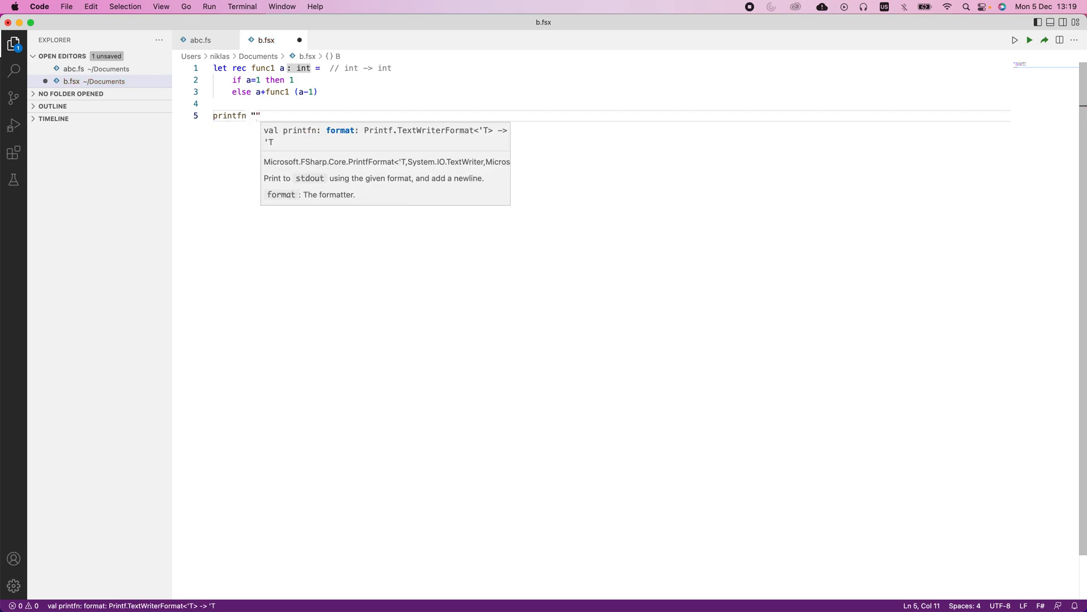
key("Backspace")
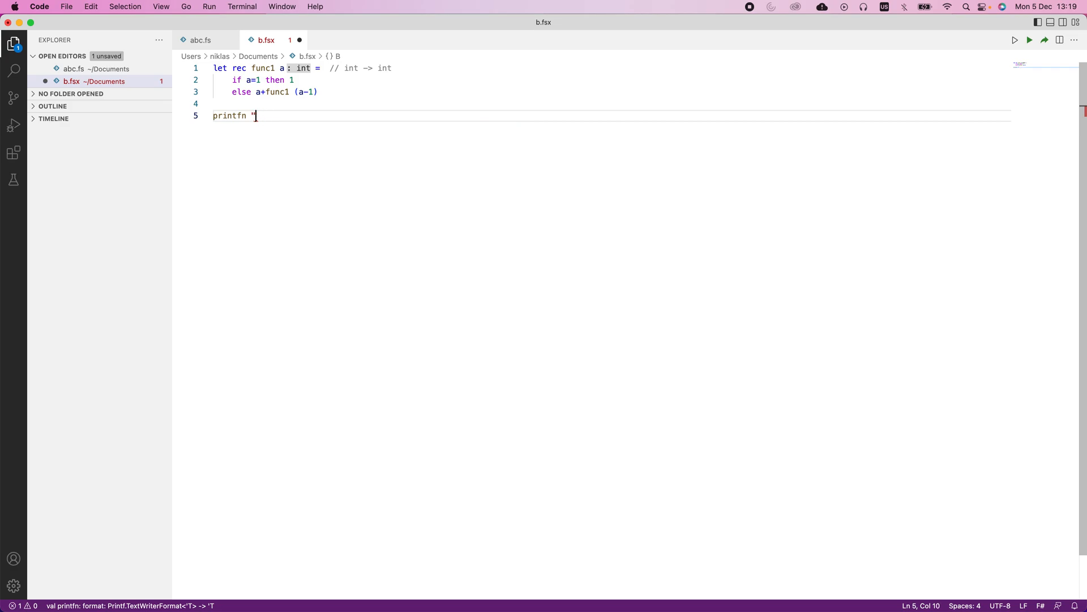
type("%")
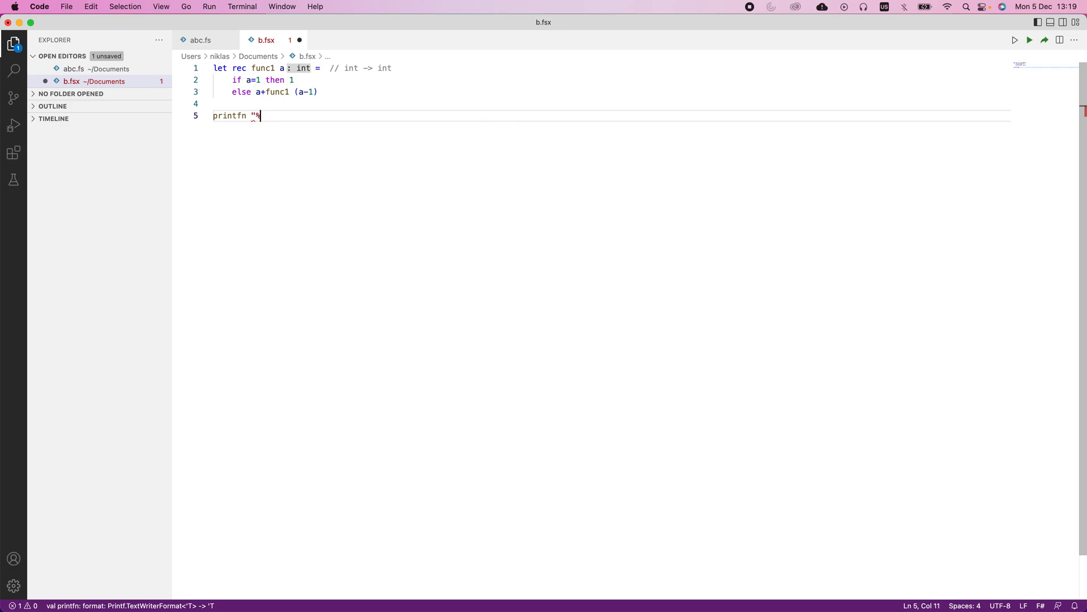
type("i")
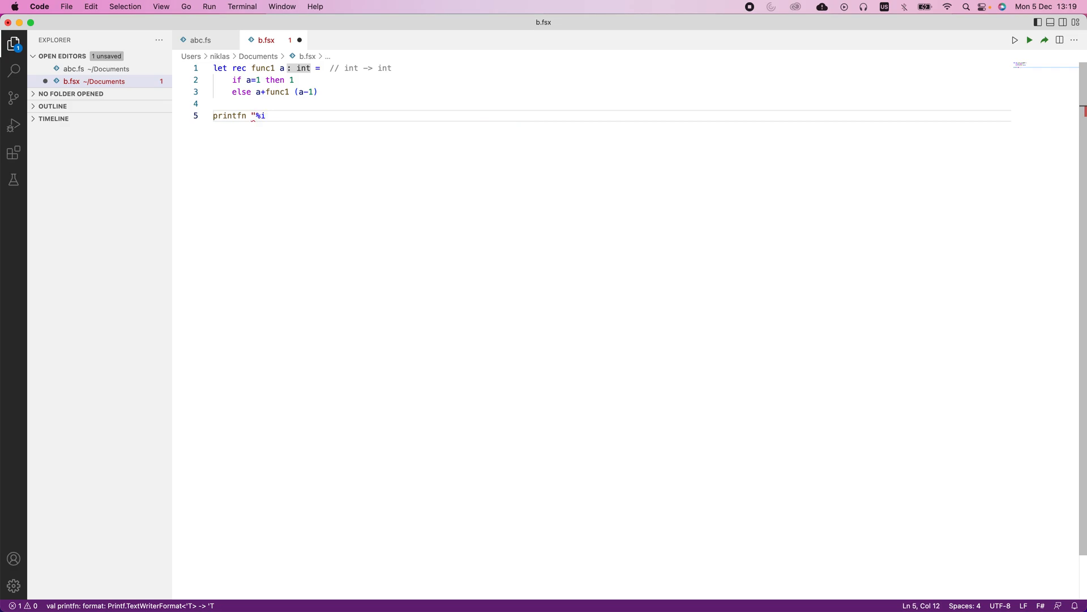
type("\"")
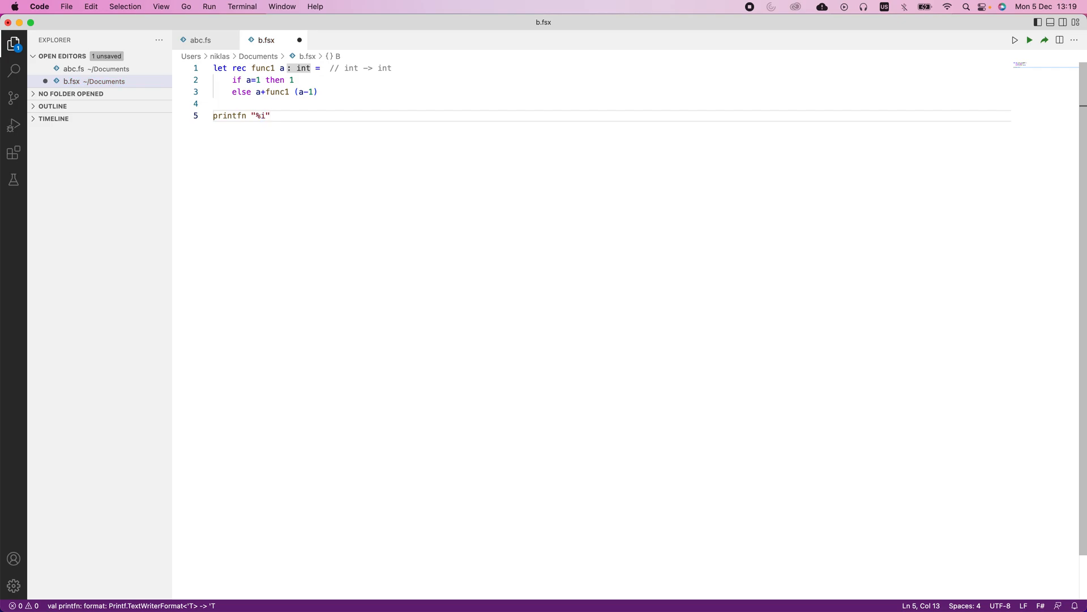
type("()")
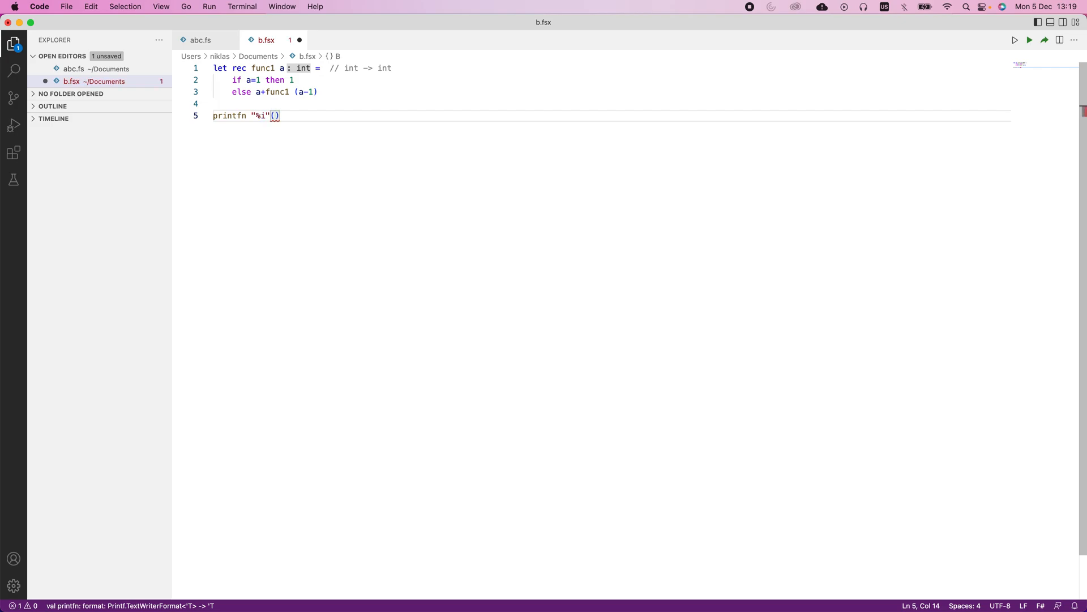
type("func1")
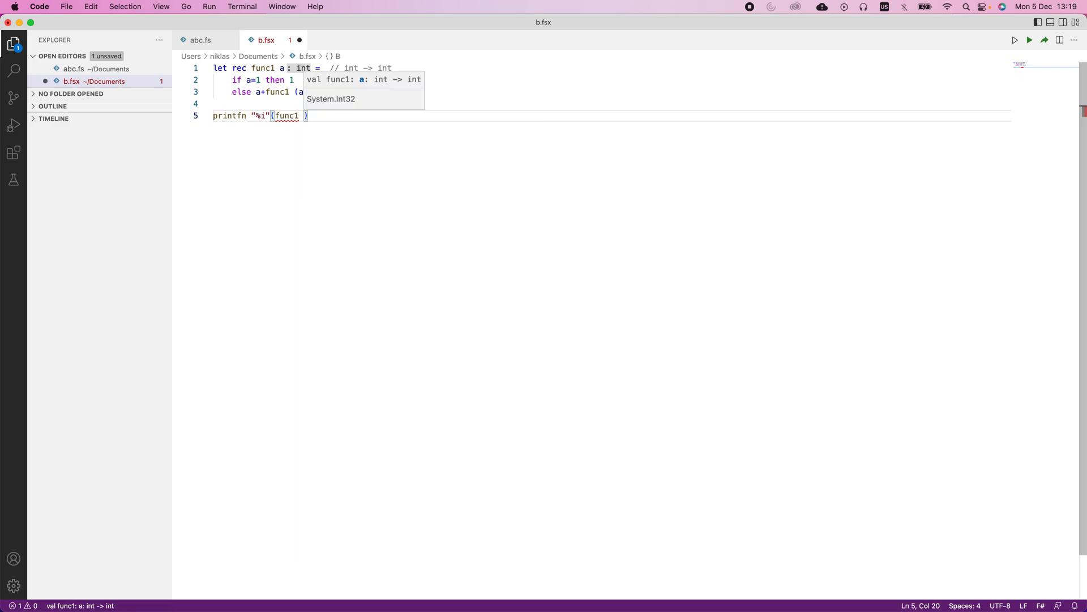
type("3")
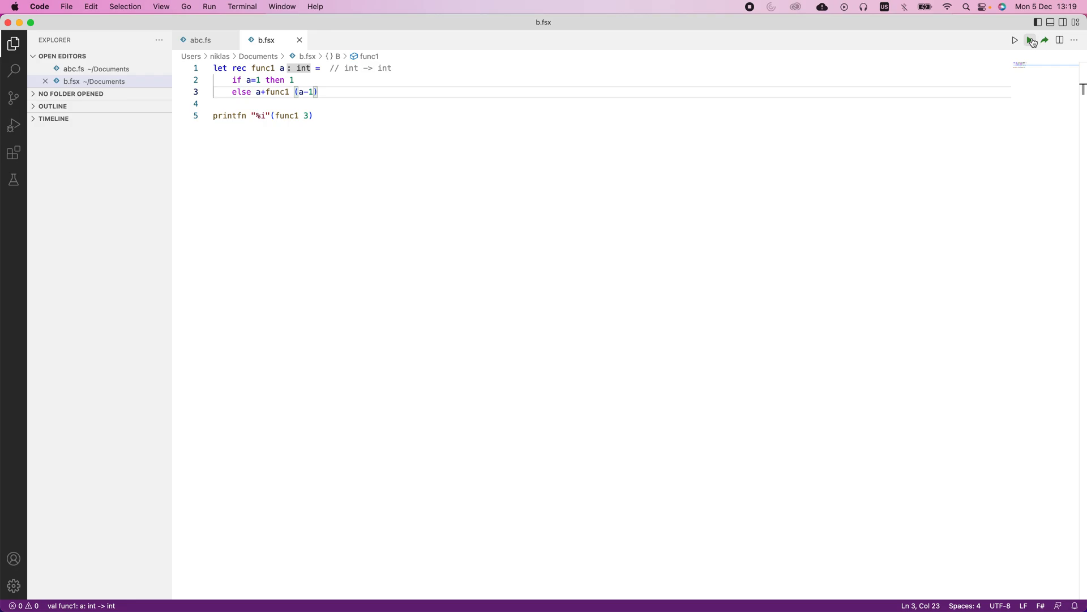
Run b.fsx with the Run F# Script button to print 6 in the terminal
left_click(1030, 41)
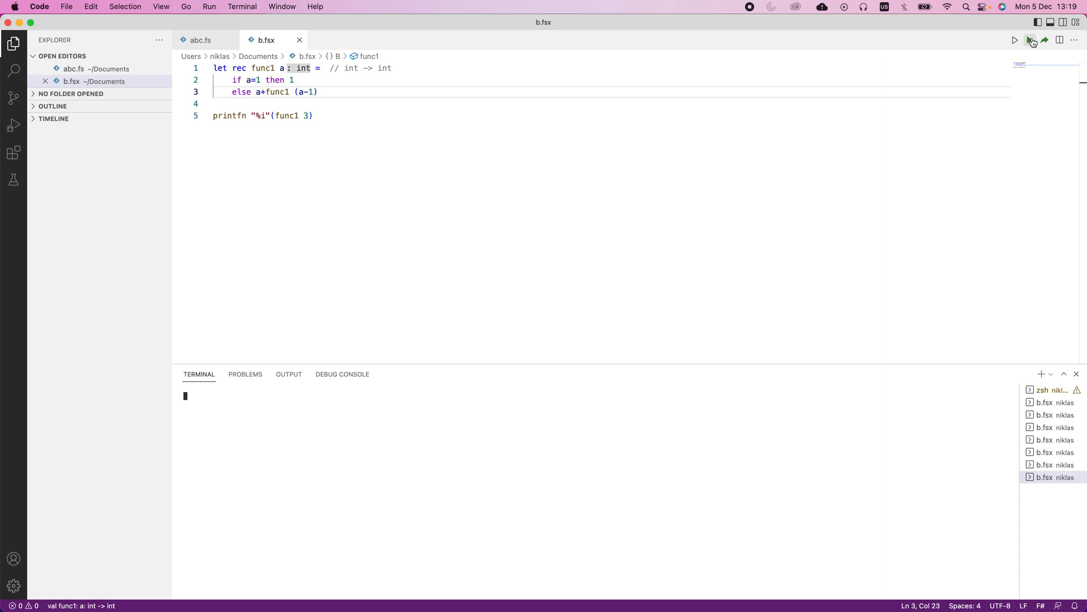
left_click(1029, 40)
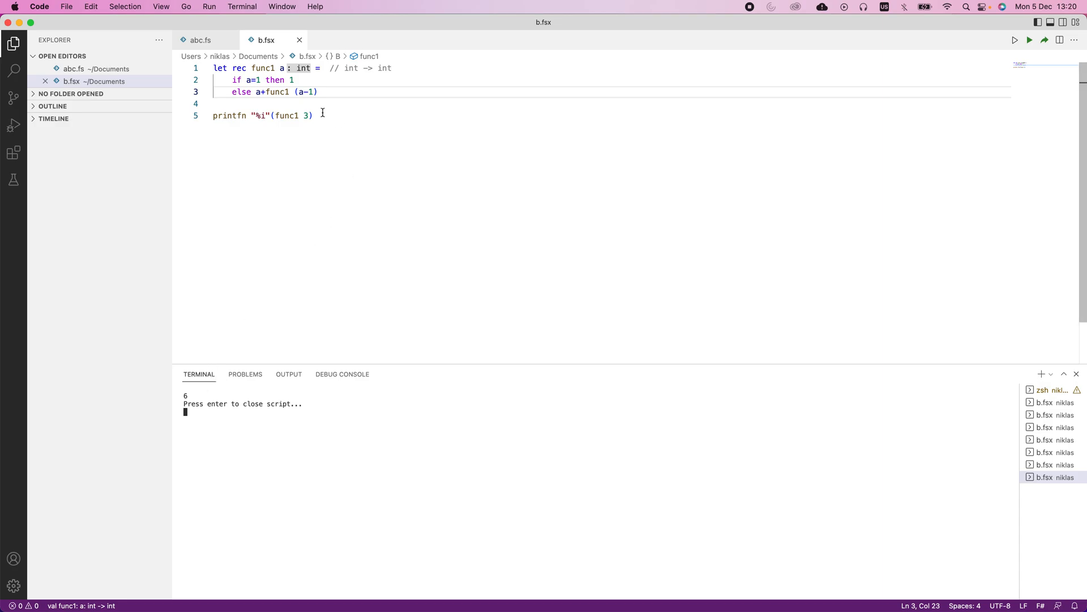
mouse_move(316, 119)
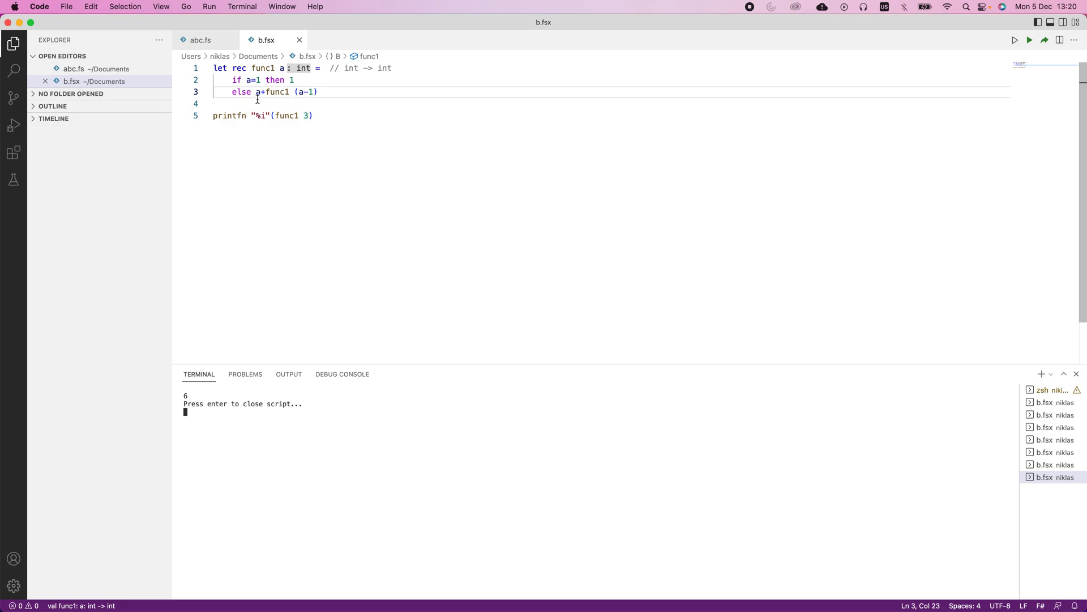
mouse_move(258, 92)
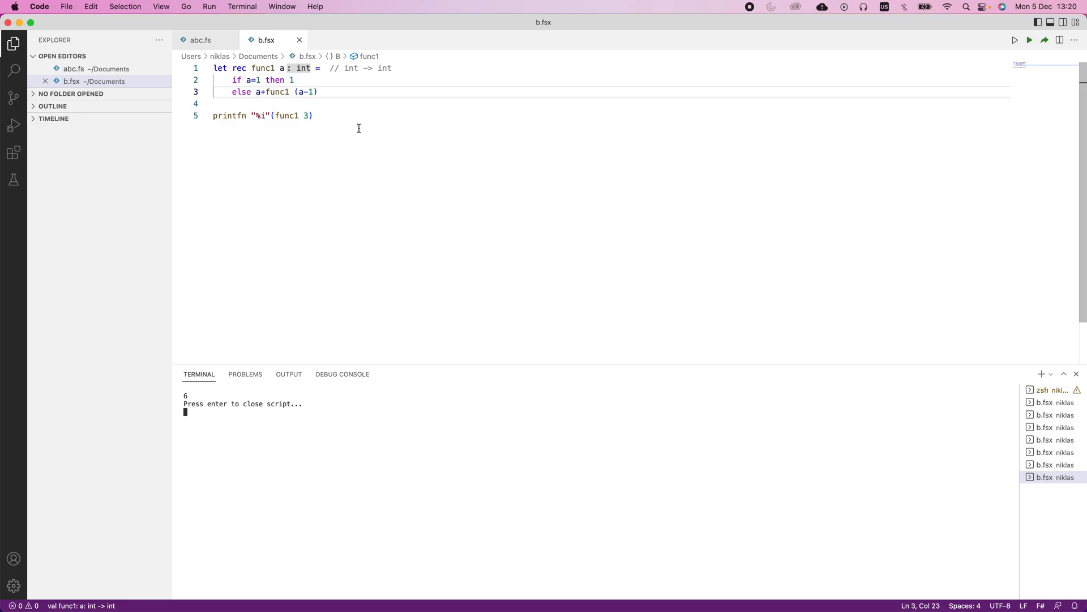
mouse_move(274, 80)
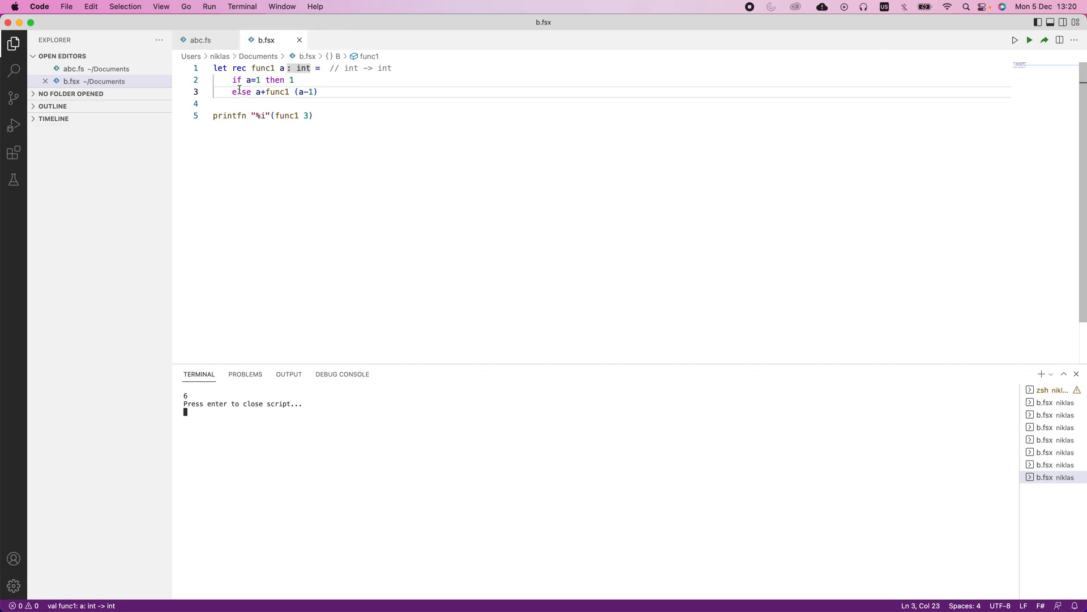
mouse_move(239, 68)
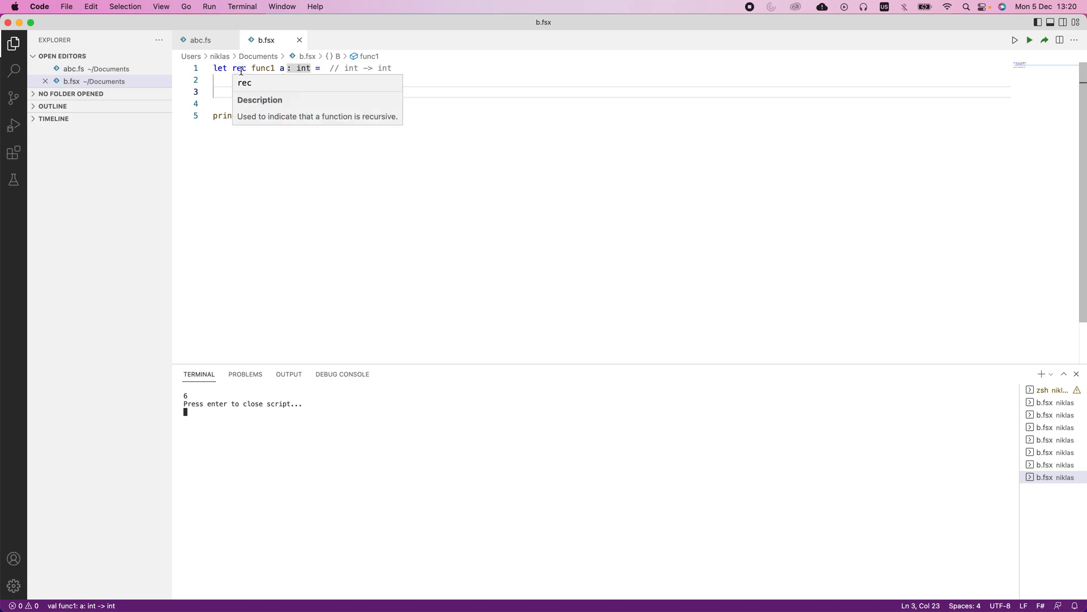